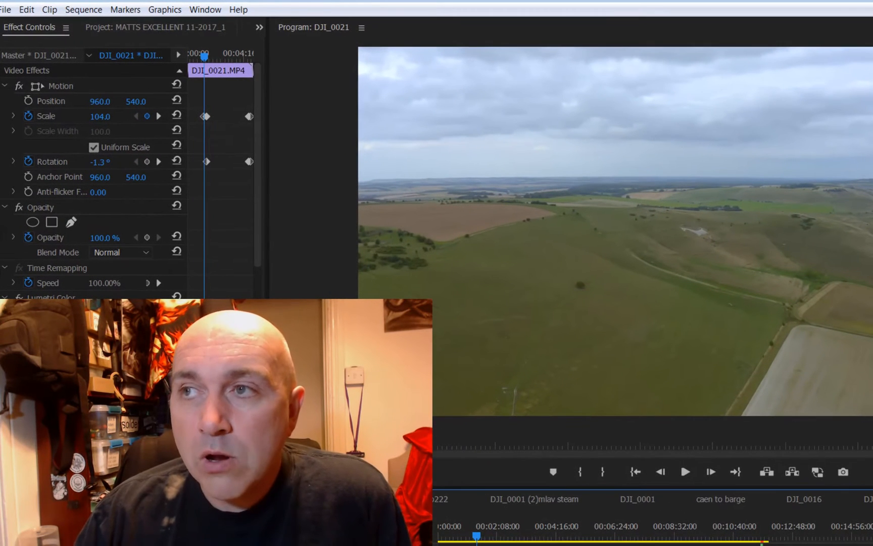
pyautogui.moveTo(495, 177)
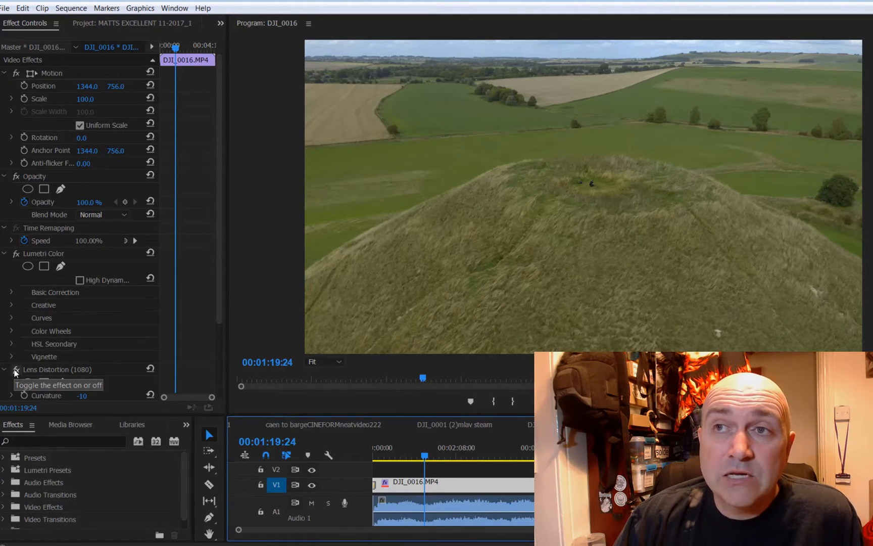
# Toggle Lens Distortion off on DJI_0016 to compare, then re-enable it at −10
pyautogui.click(15, 369)
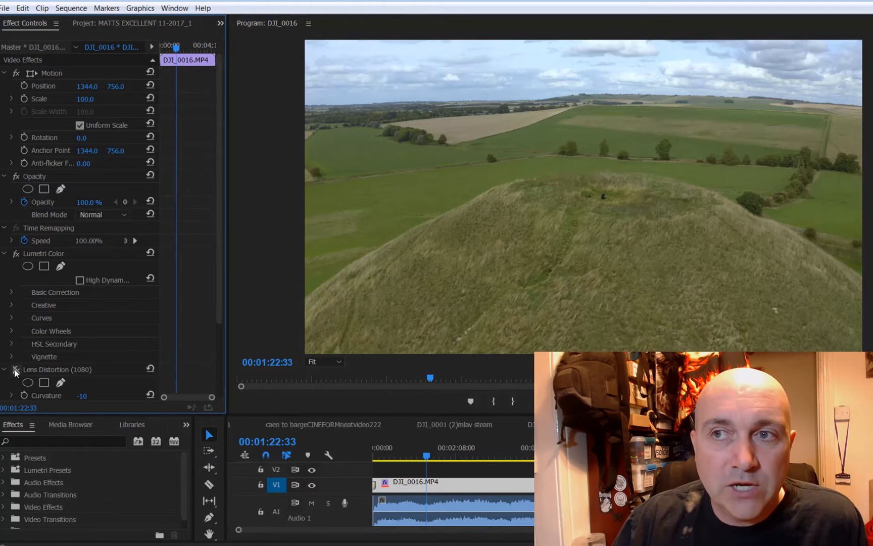
pyautogui.click(16, 369)
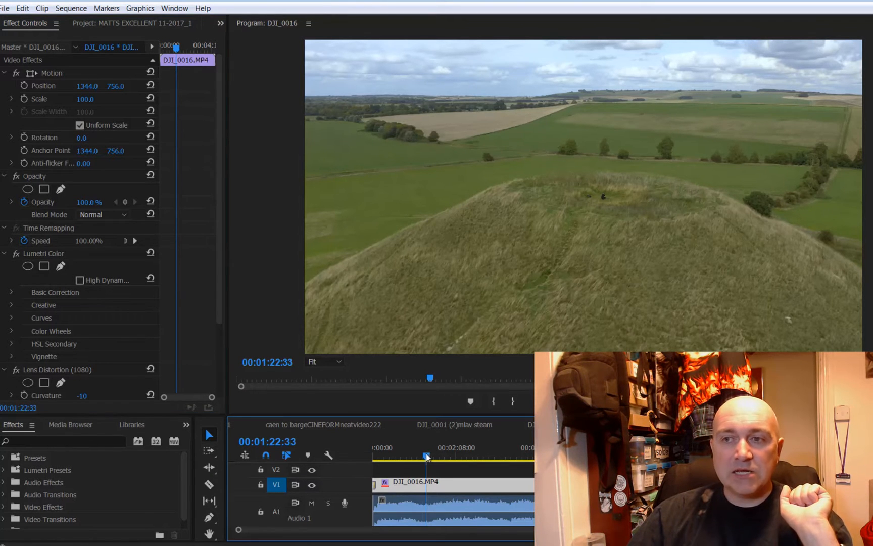
# Scrub the playhead back to about 1:20 and raise the clip's Scale to 110
pyautogui.moveTo(429, 456); pyautogui.dragTo(418, 455)
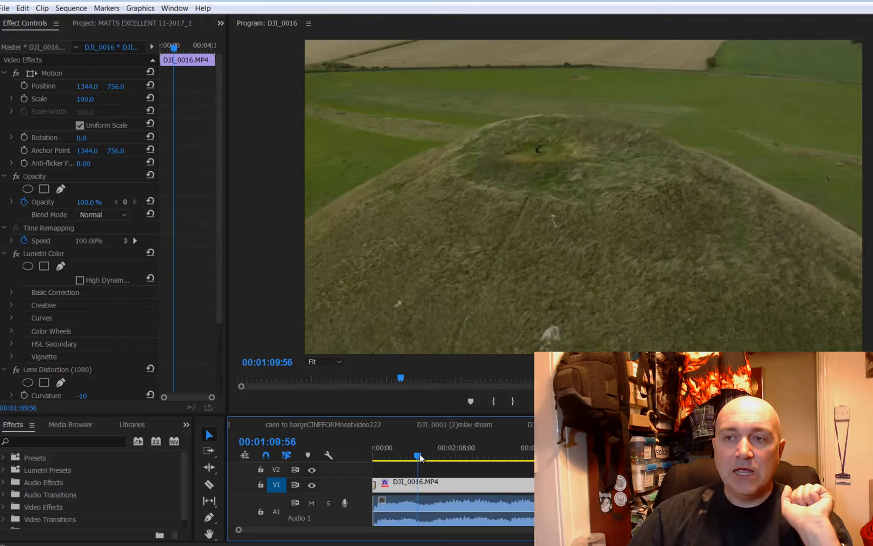
pyautogui.moveTo(418, 457); pyautogui.dragTo(425, 456)
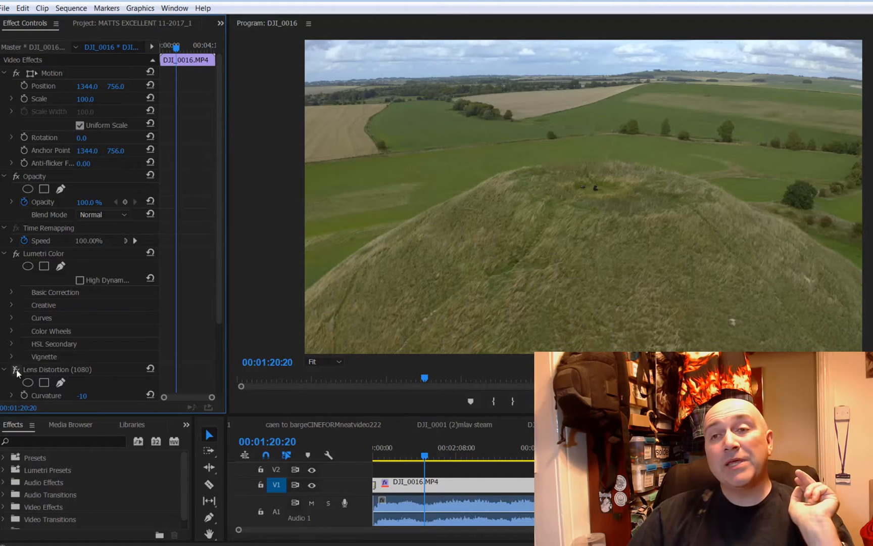
pyautogui.moveTo(97, 298)
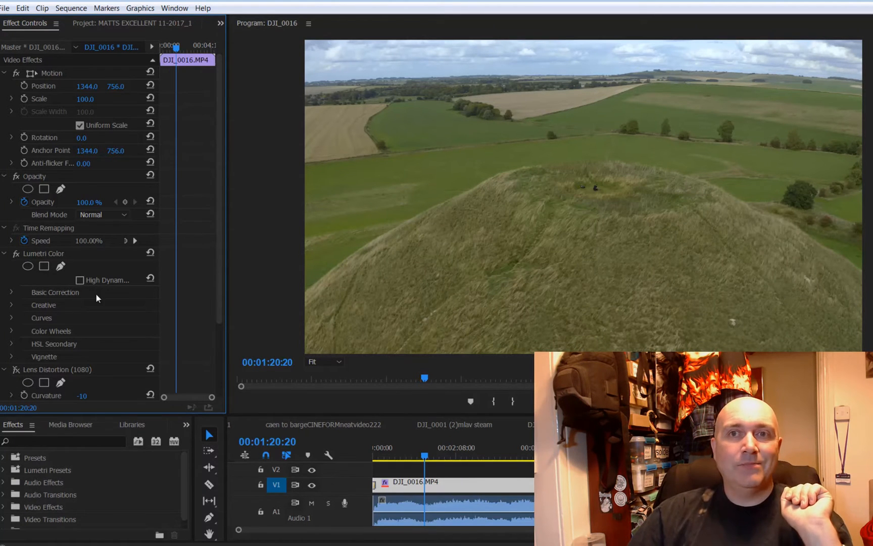
pyautogui.moveTo(85, 98); pyautogui.dragTo(111, 106)
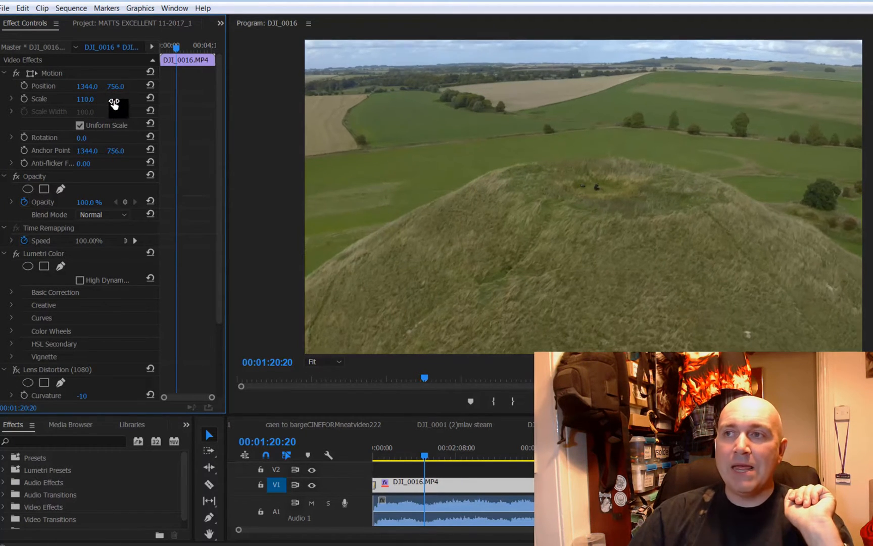